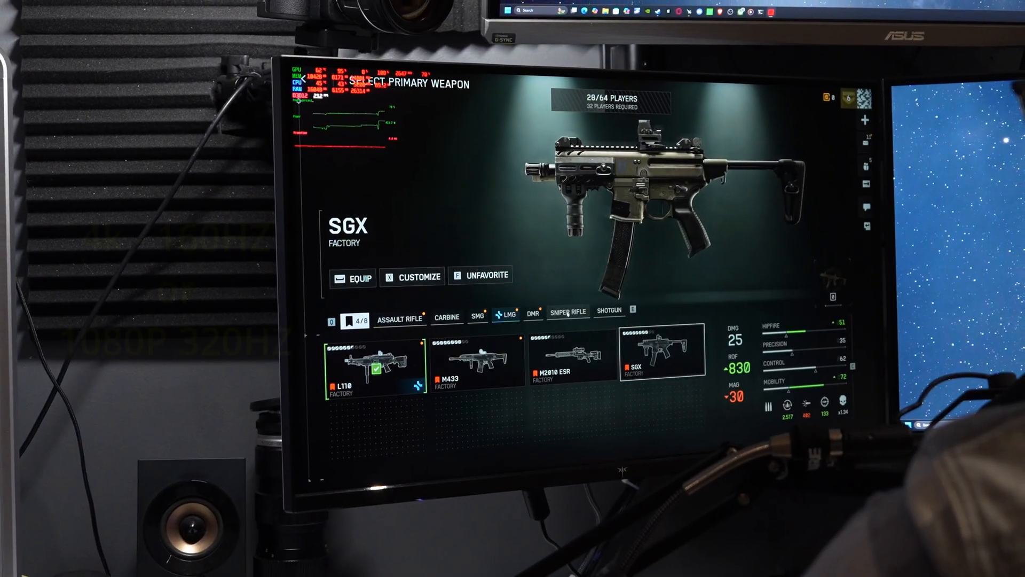
click(554, 316)
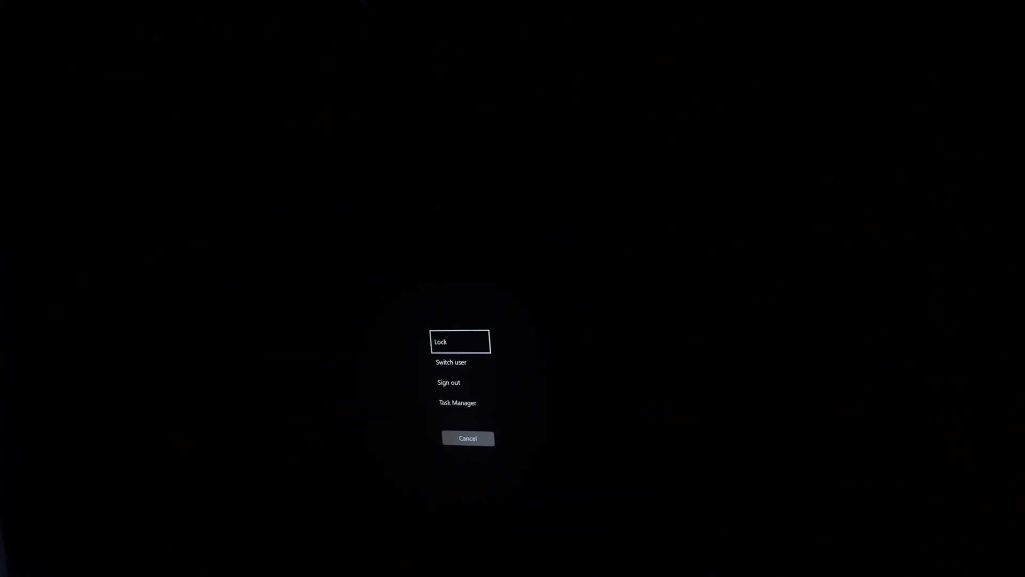
click(468, 438)
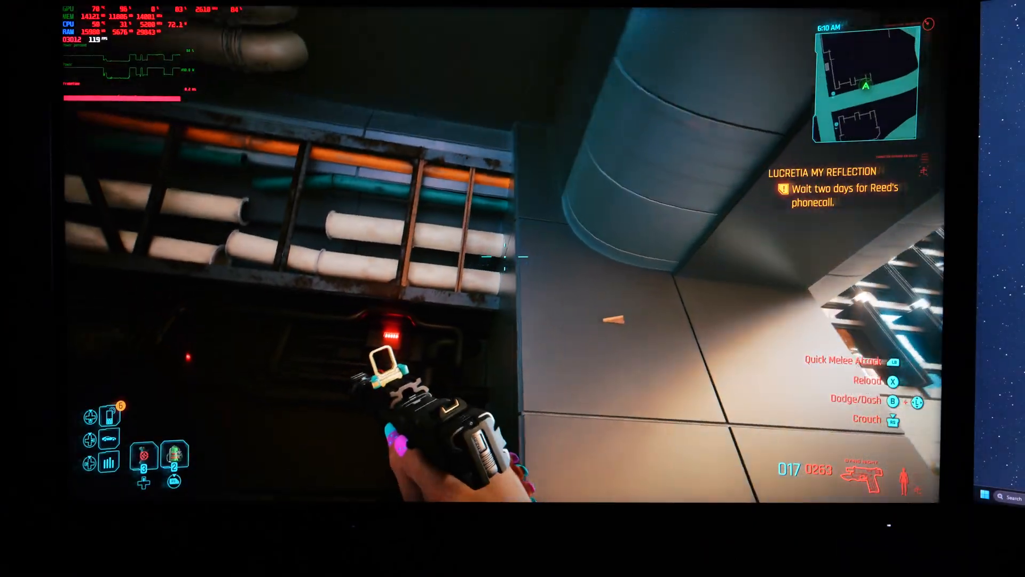